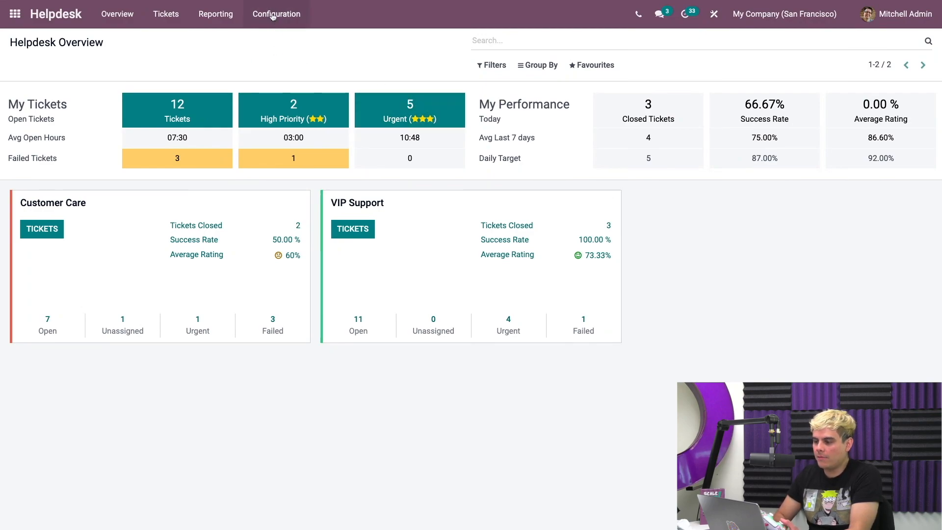
Step: Show the helpdesk teams list, with Customer Care and VIP Support, via Configuration
click(276, 14)
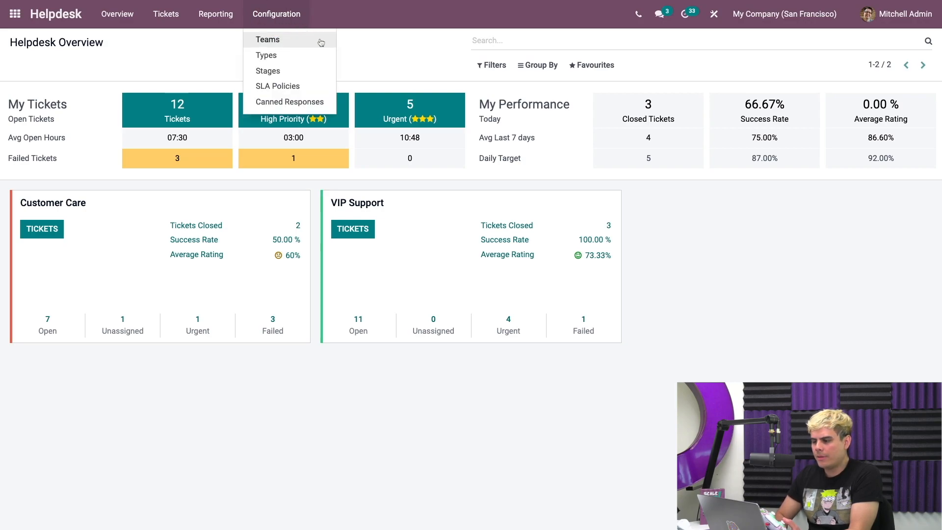
click(267, 39)
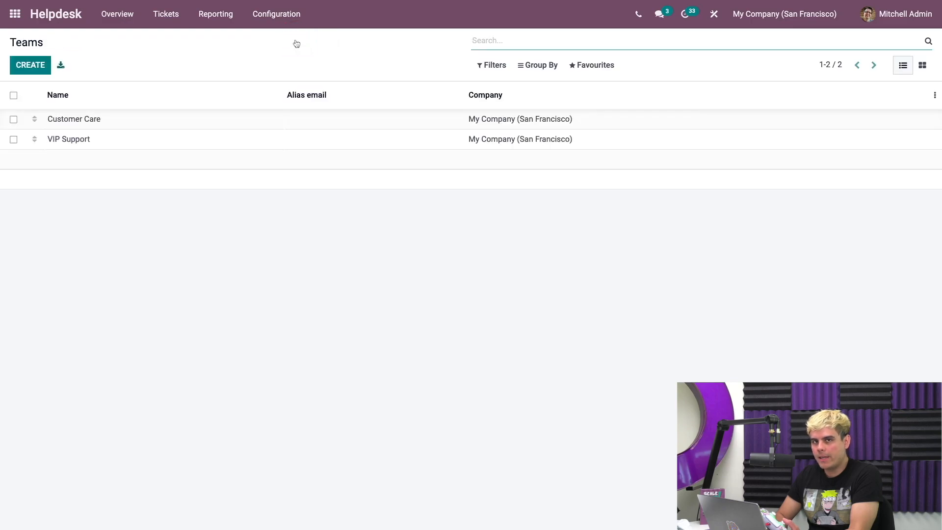
mouse_move(228, 146)
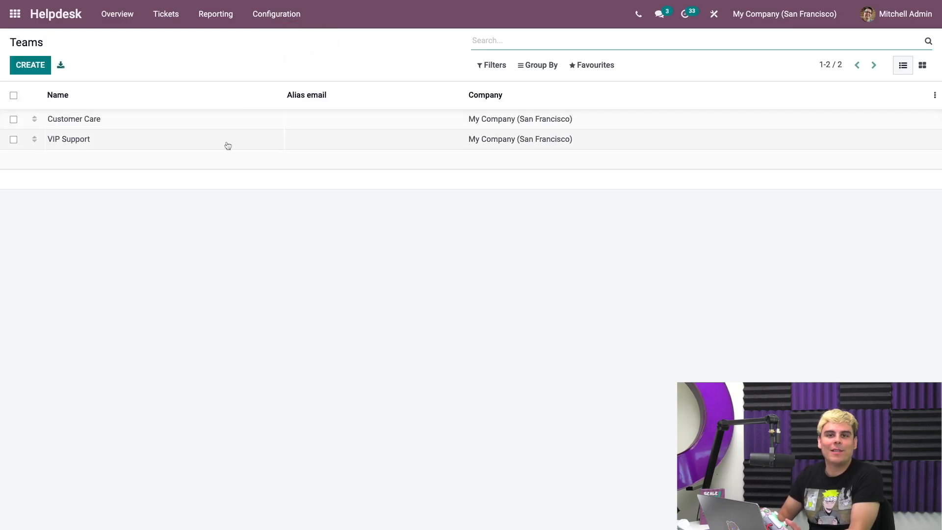
click(58, 95)
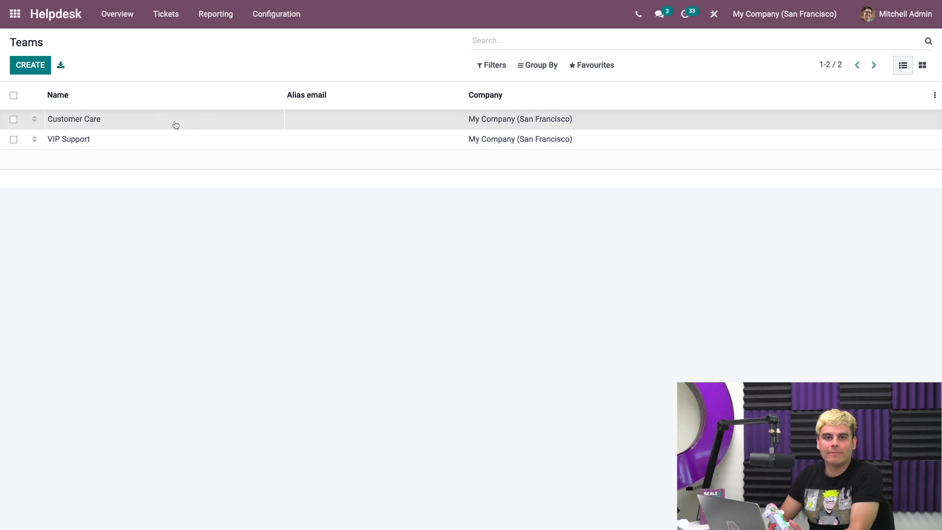
Step: Put the Customer Care team form into edit mode and scroll to its options
click(75, 118)
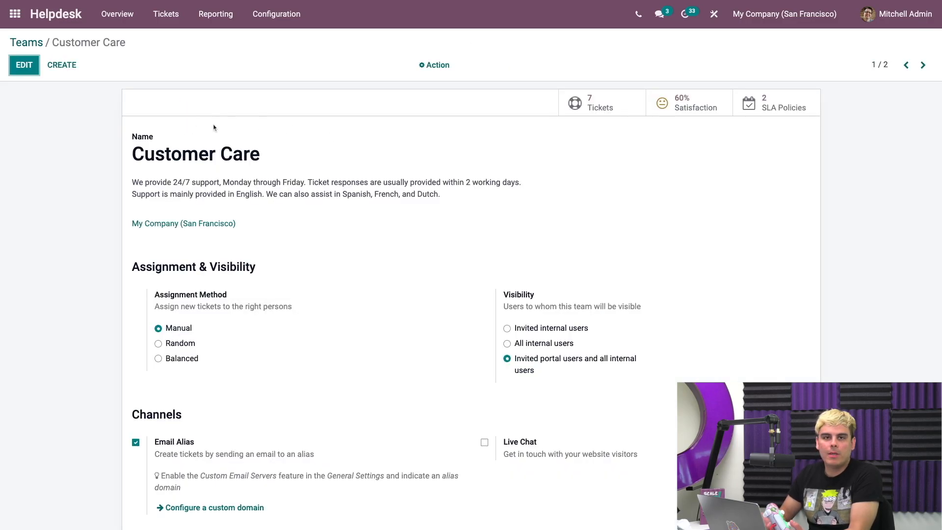
mouse_move(45, 84)
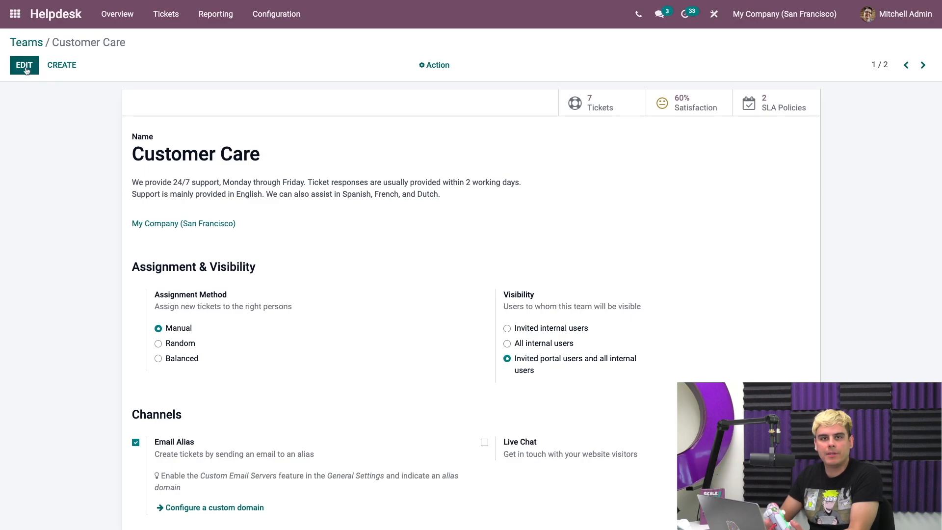
click(23, 64)
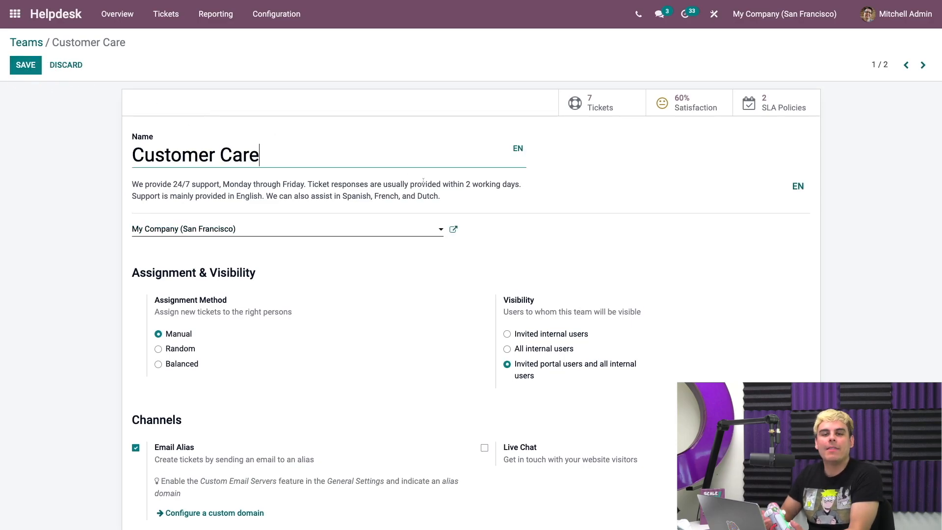
scroll(down, 3)
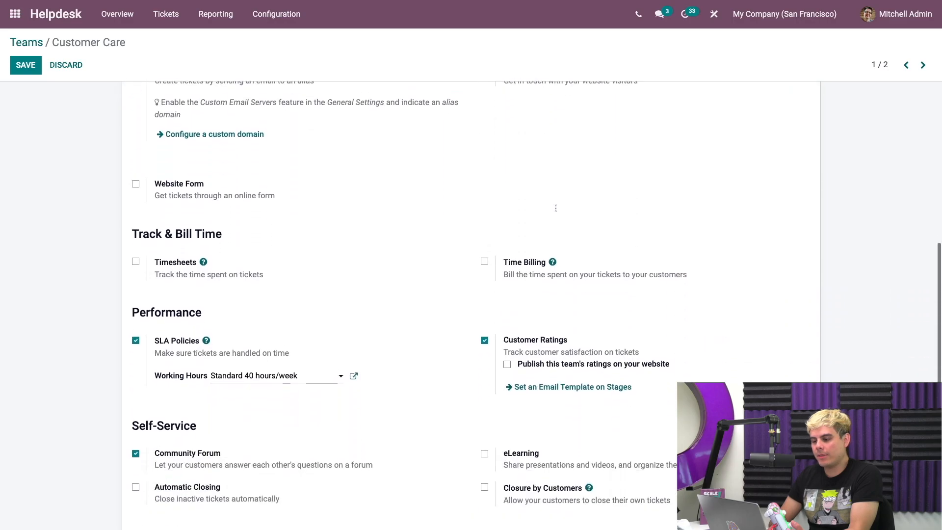
scroll(down, 3)
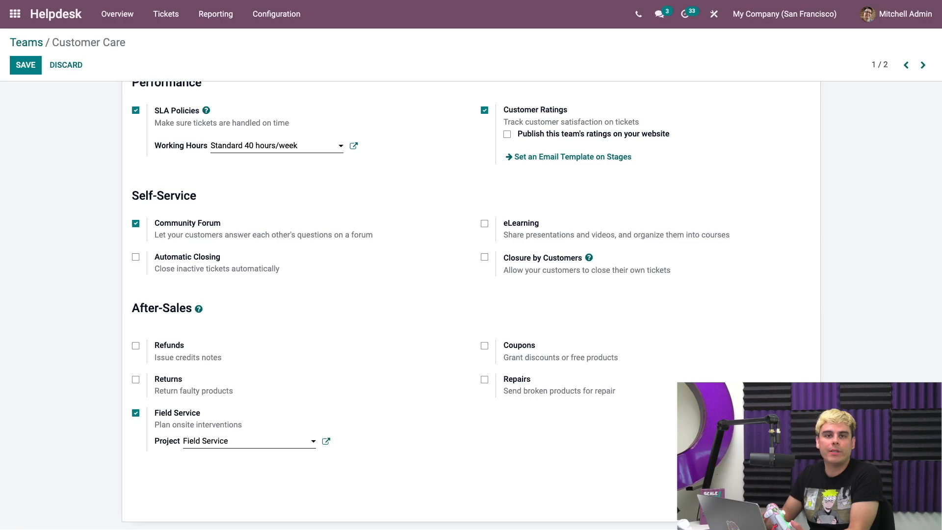
mouse_move(211, 335)
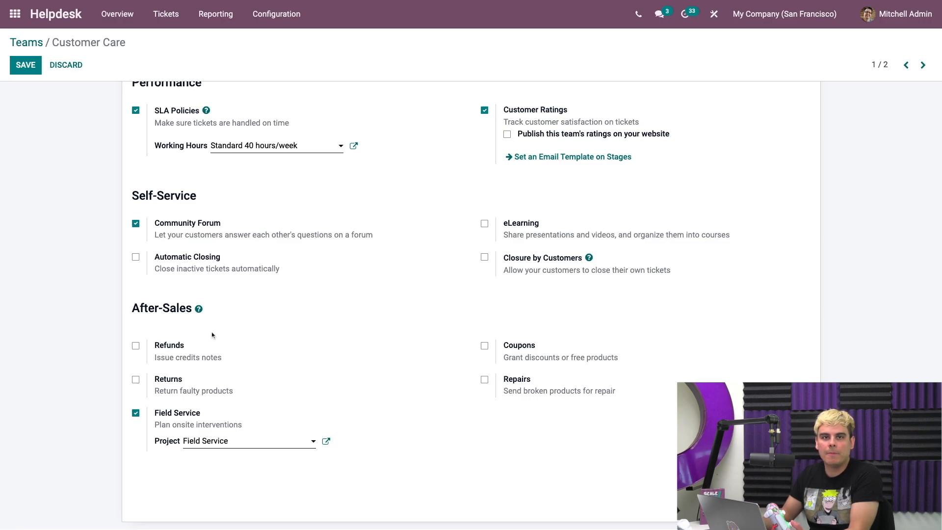
mouse_move(192, 347)
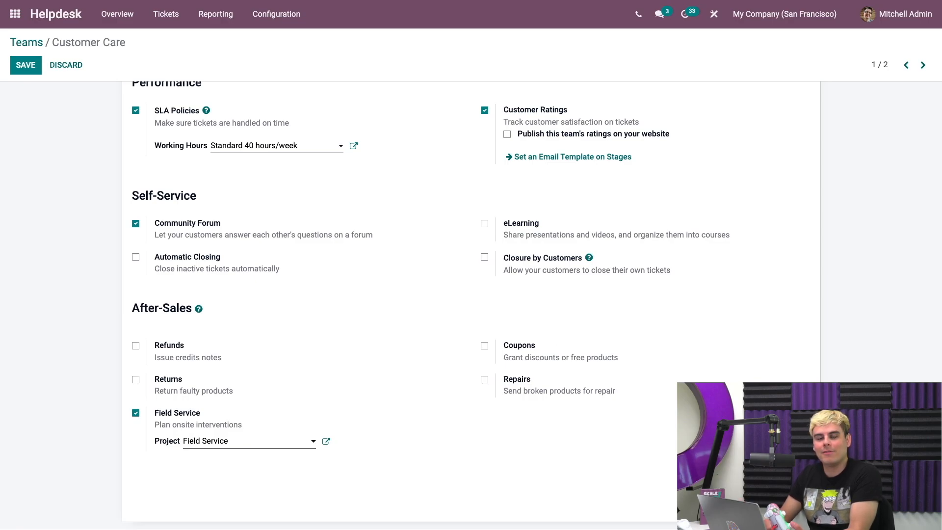
mouse_move(410, 354)
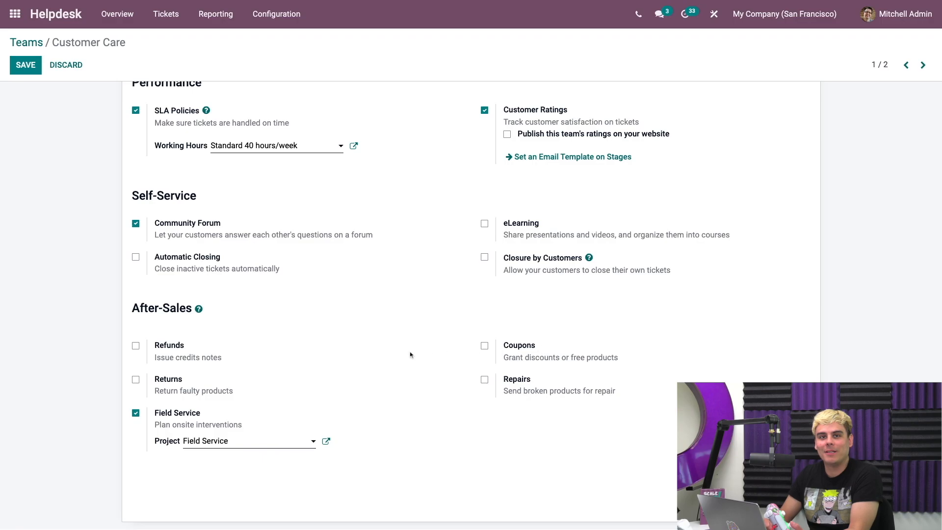
mouse_move(251, 390)
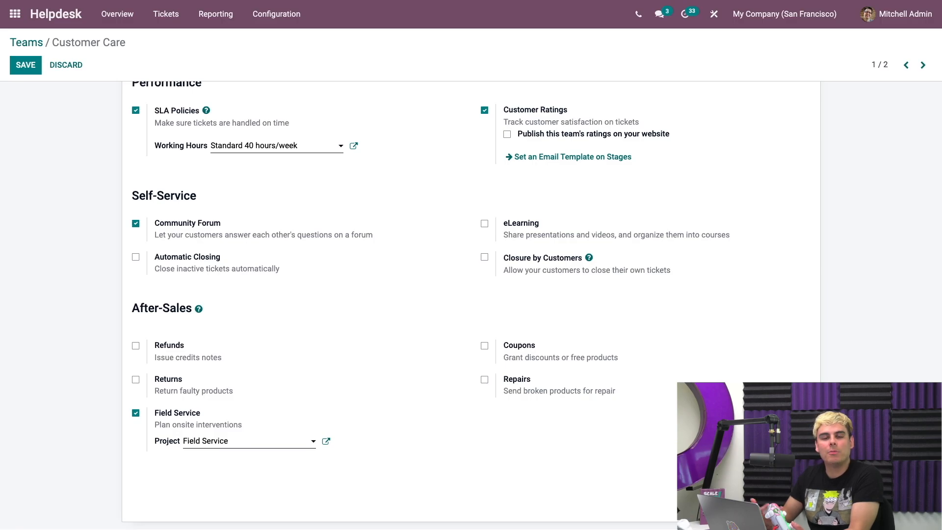
mouse_move(535, 376)
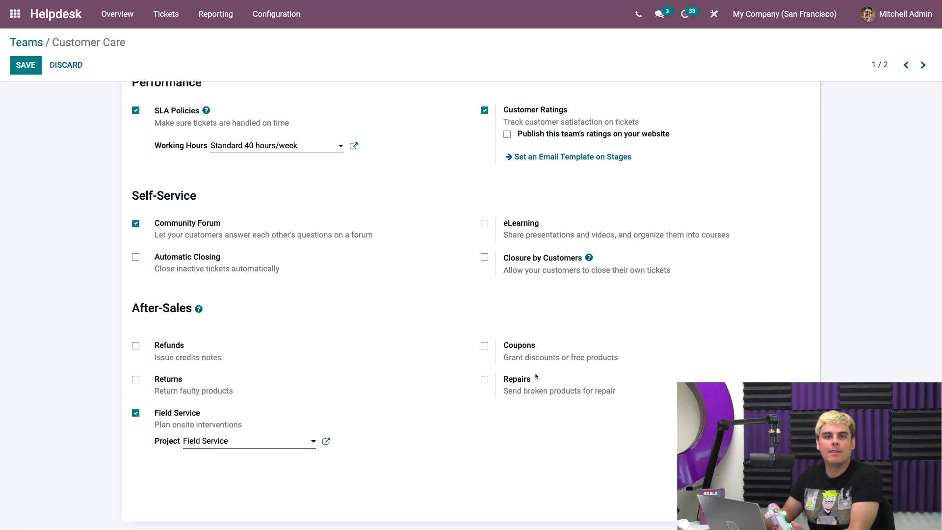
mouse_move(541, 382)
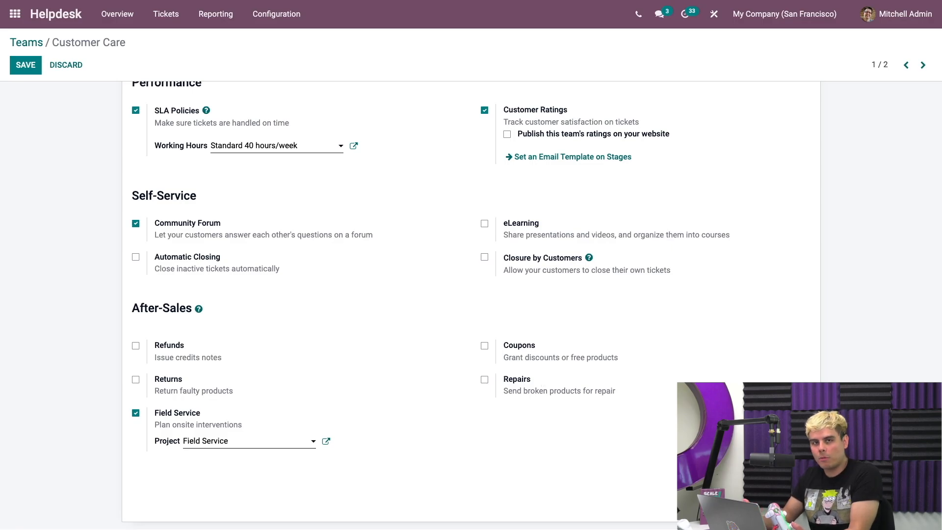
mouse_move(542, 382)
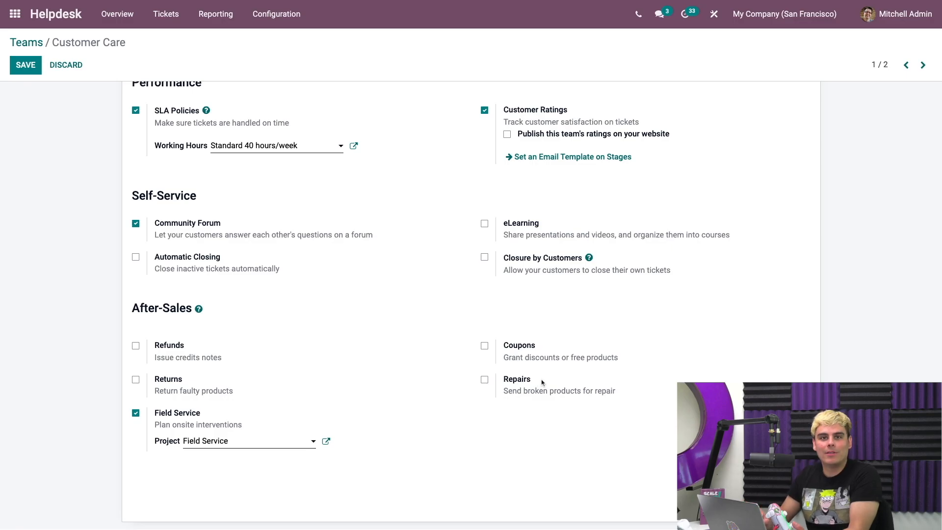
mouse_move(546, 380)
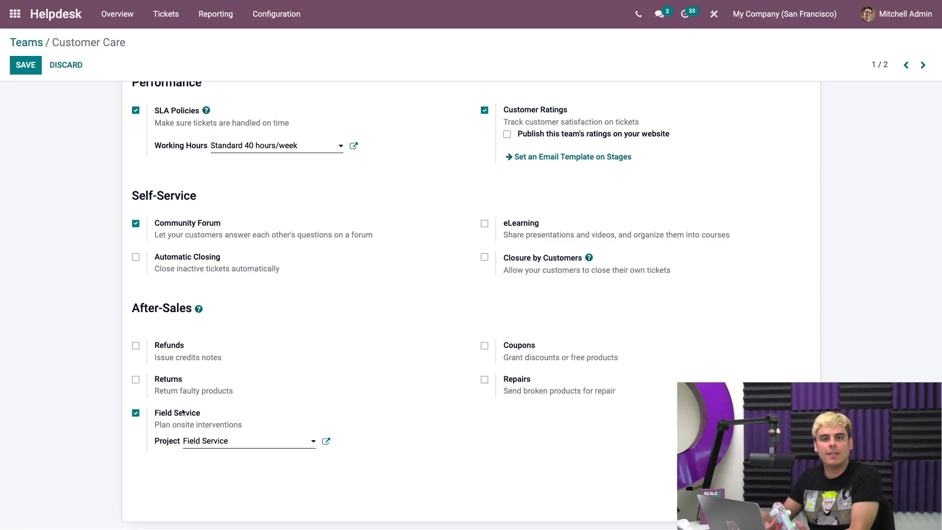
mouse_move(215, 410)
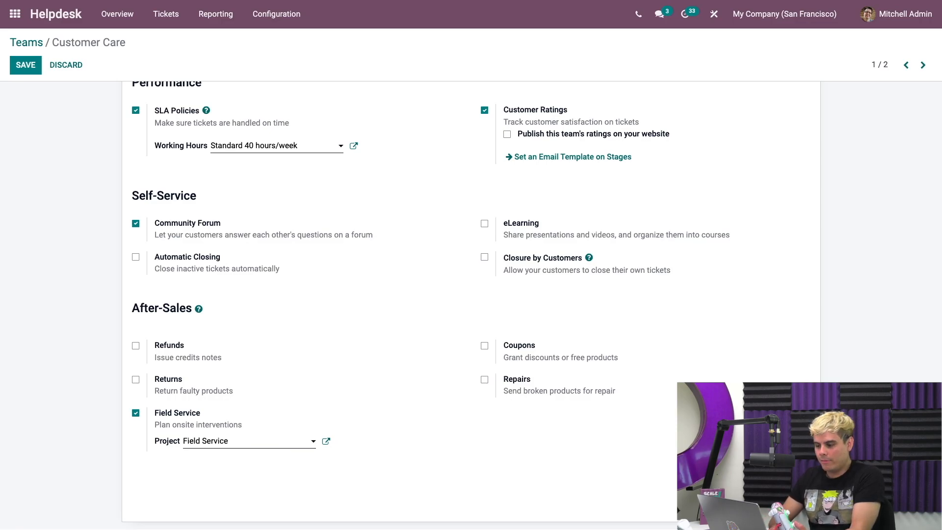
Step: Enable Refunds, Coupons and Returns under After-Sales for Customer Care, then save
click(135, 345)
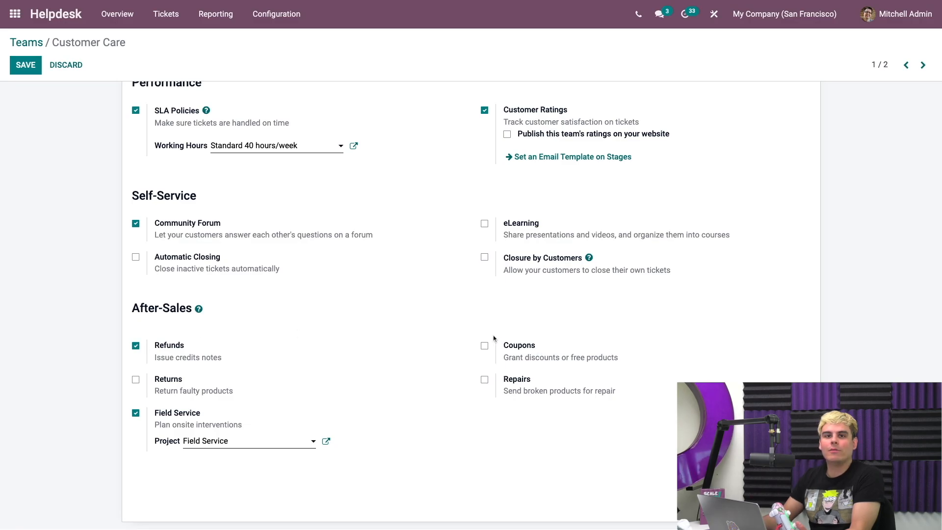
click(484, 345)
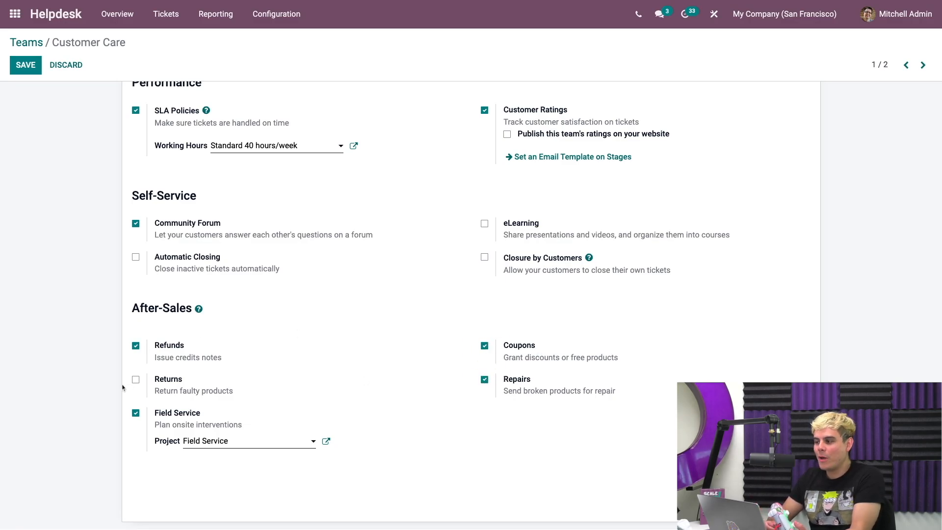
click(136, 379)
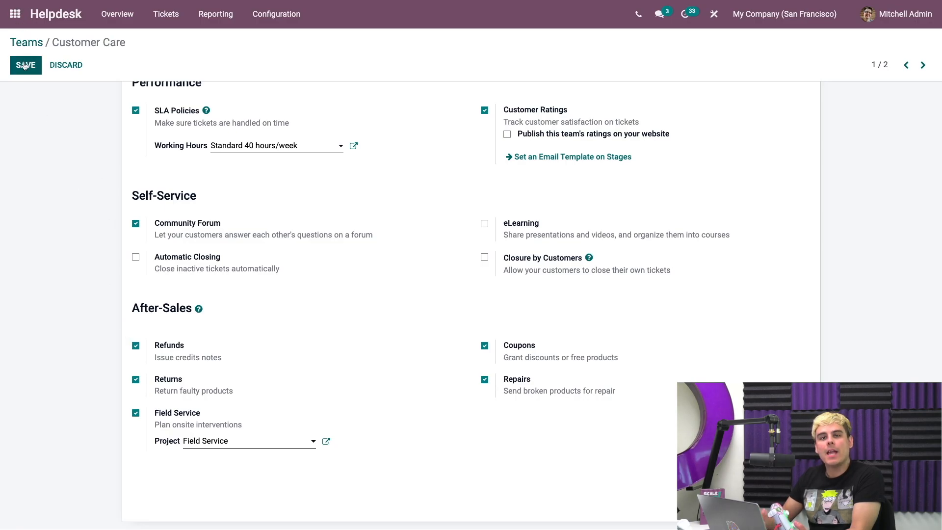
click(24, 65)
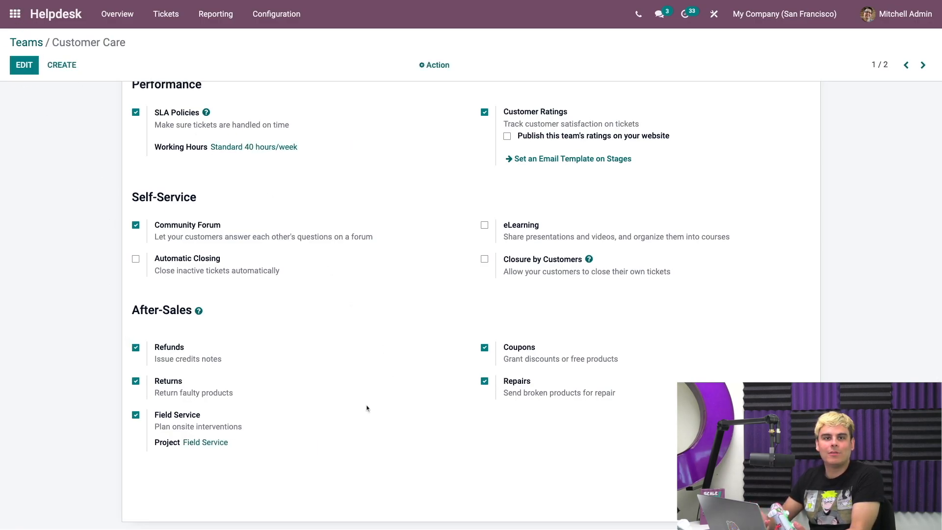
mouse_move(379, 402)
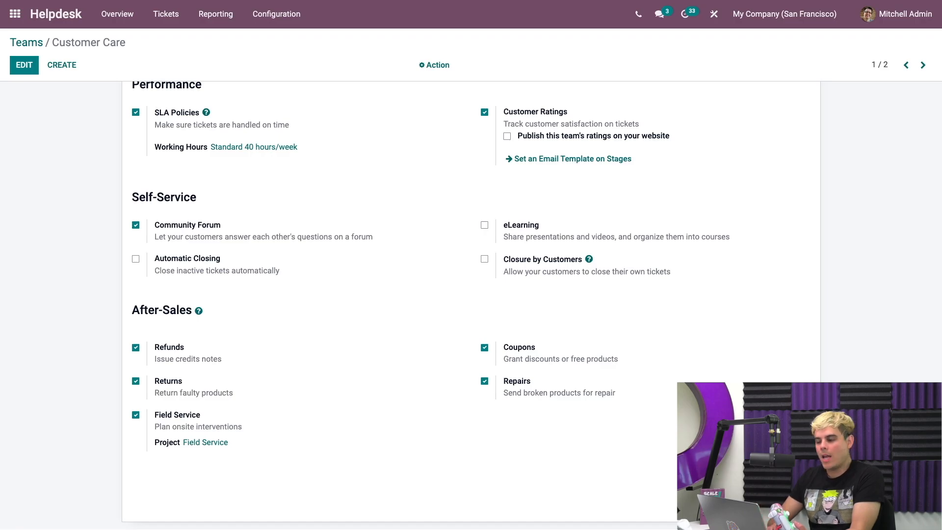
scroll(up, 3)
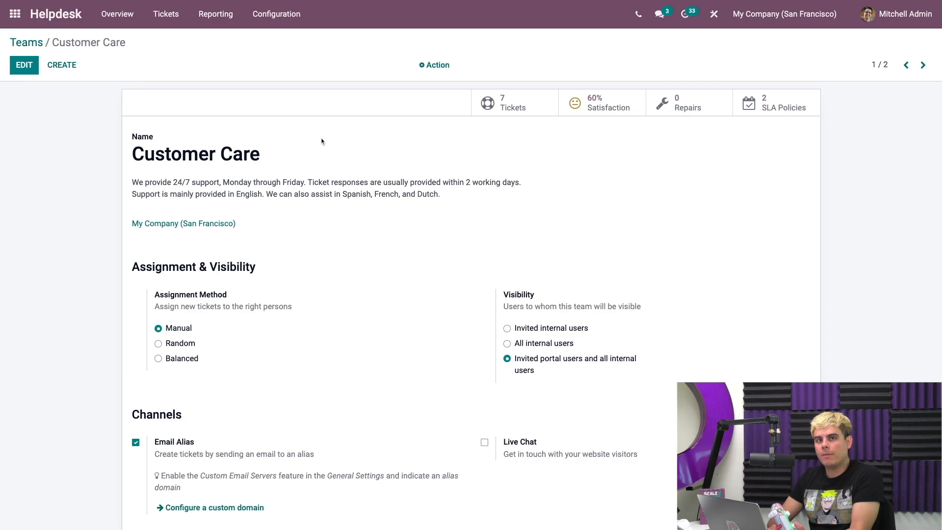
mouse_move(284, 151)
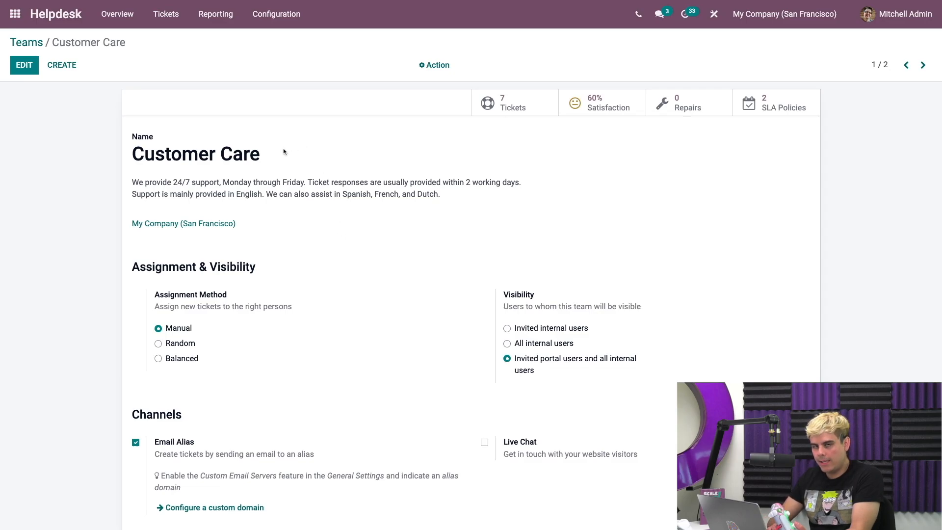
mouse_move(533, 138)
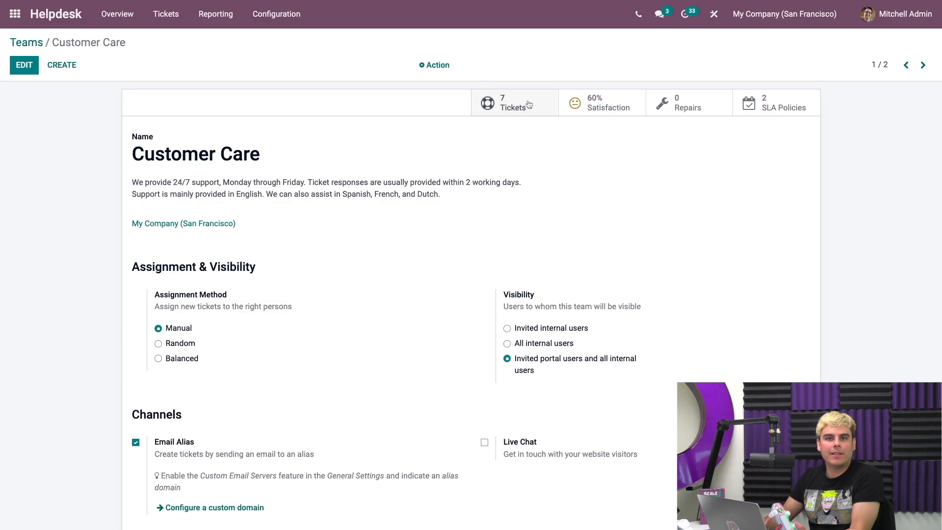
Step: Show the Customer Care ticket board from the TICKETS link on its overview card
click(514, 102)
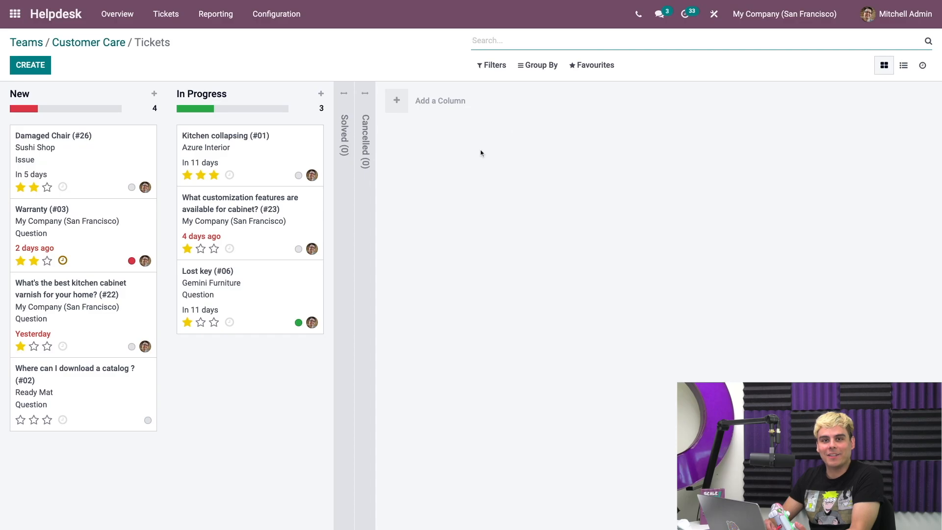
mouse_move(62, 64)
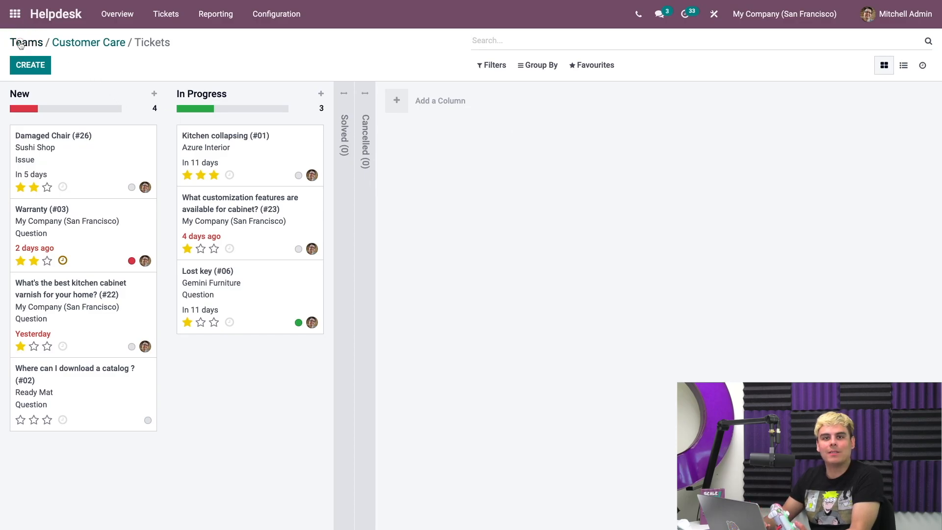
click(26, 42)
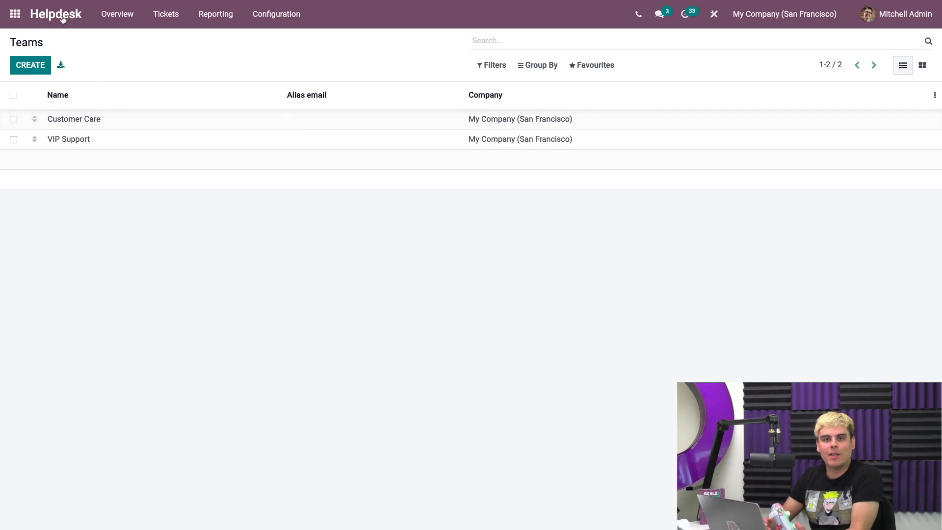
click(117, 14)
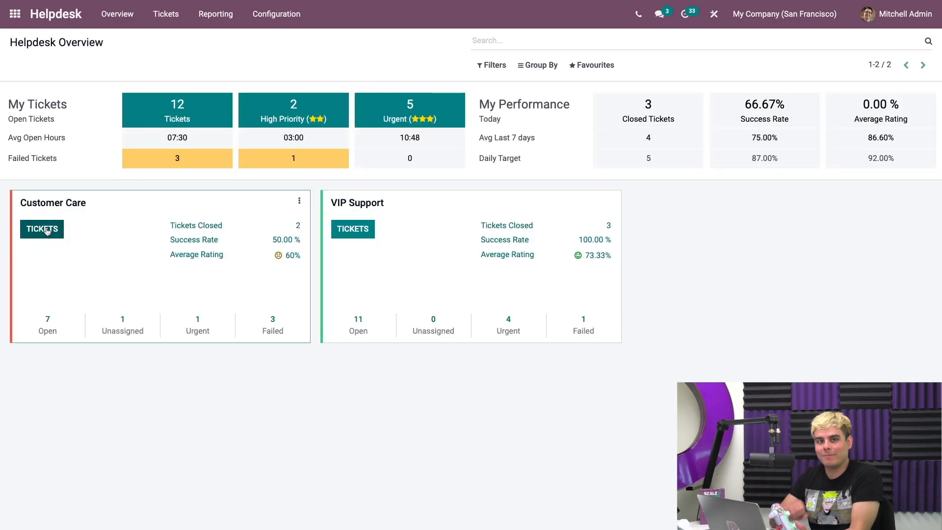
click(41, 230)
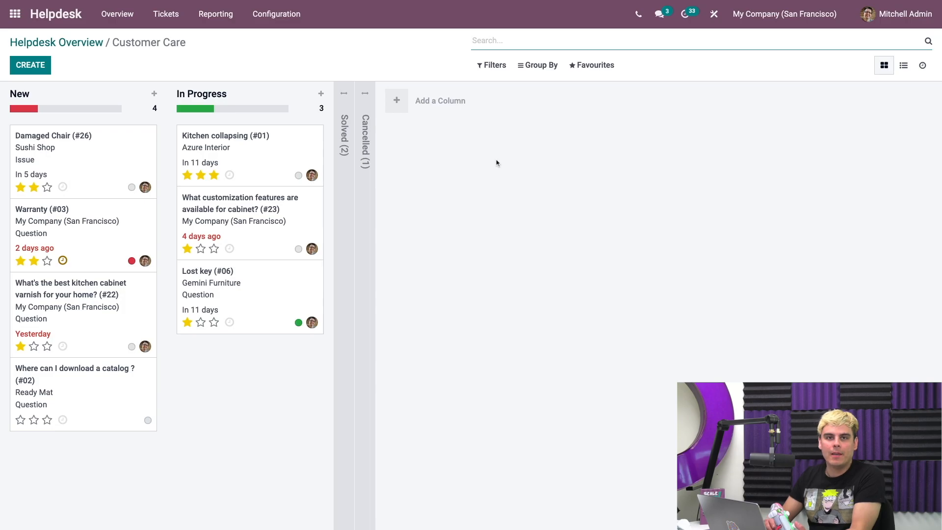
mouse_move(104, 184)
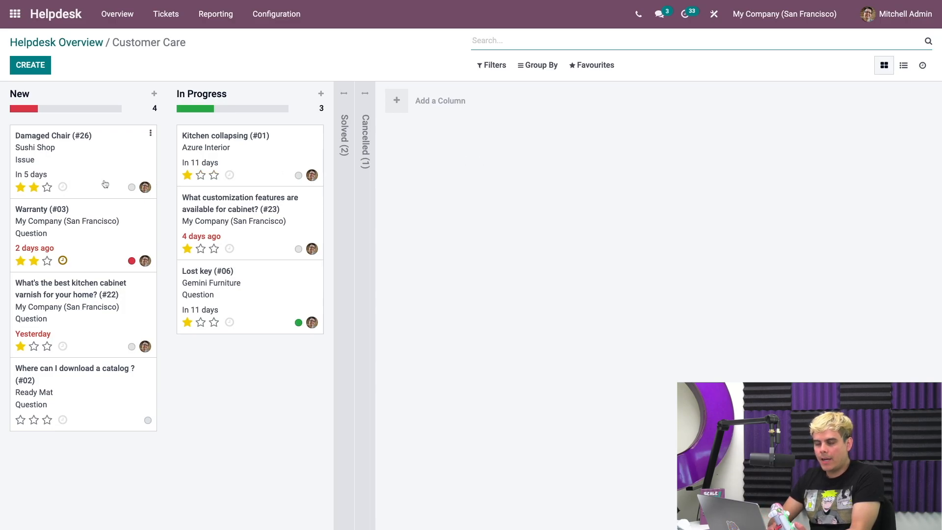
Step: Open the Damaged Chair (#26) ticket from Sushi Shop in the New column
click(214, 175)
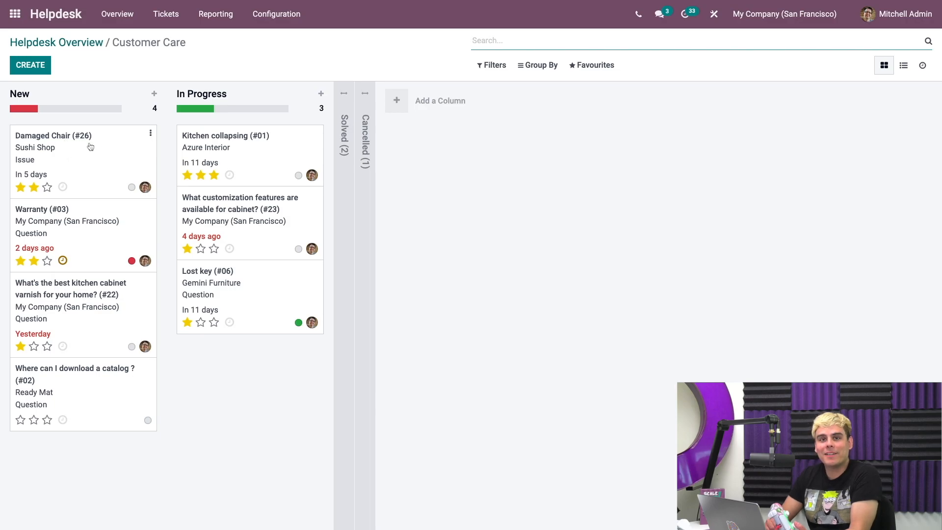
click(54, 135)
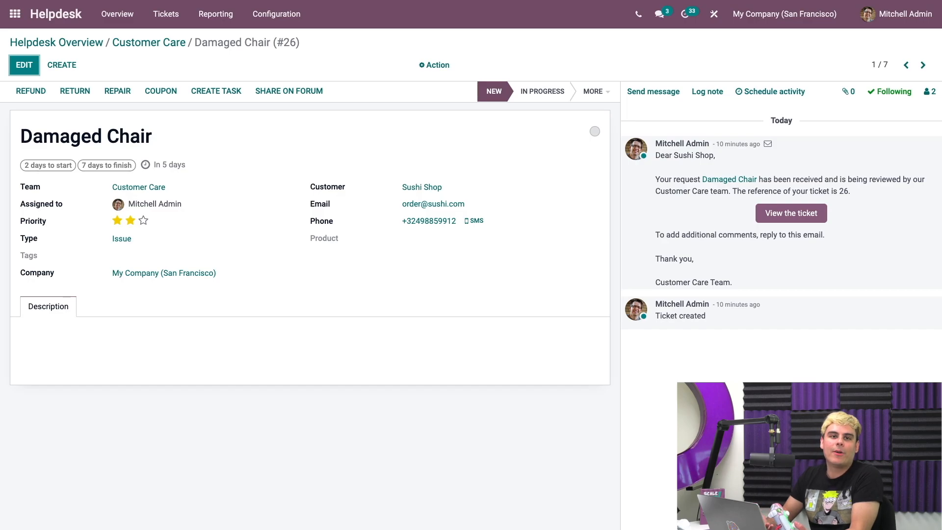
mouse_move(30, 91)
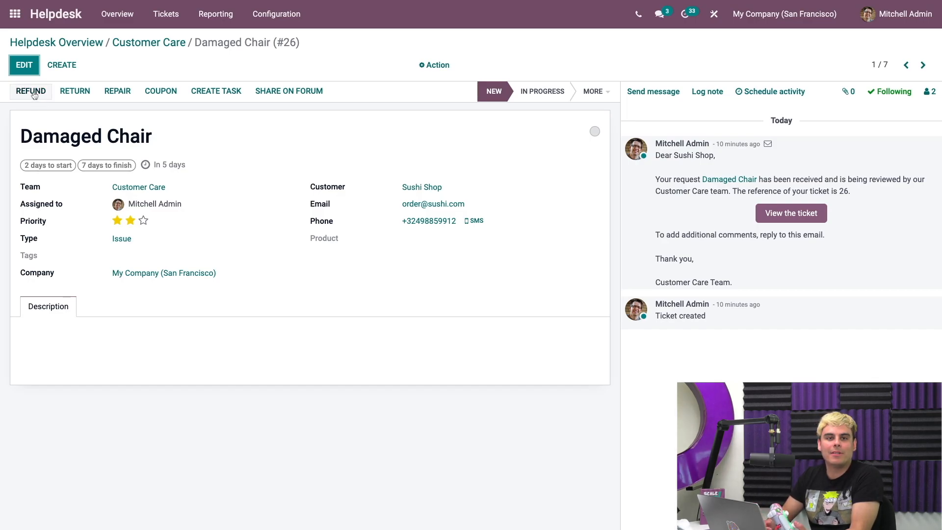
mouse_move(39, 120)
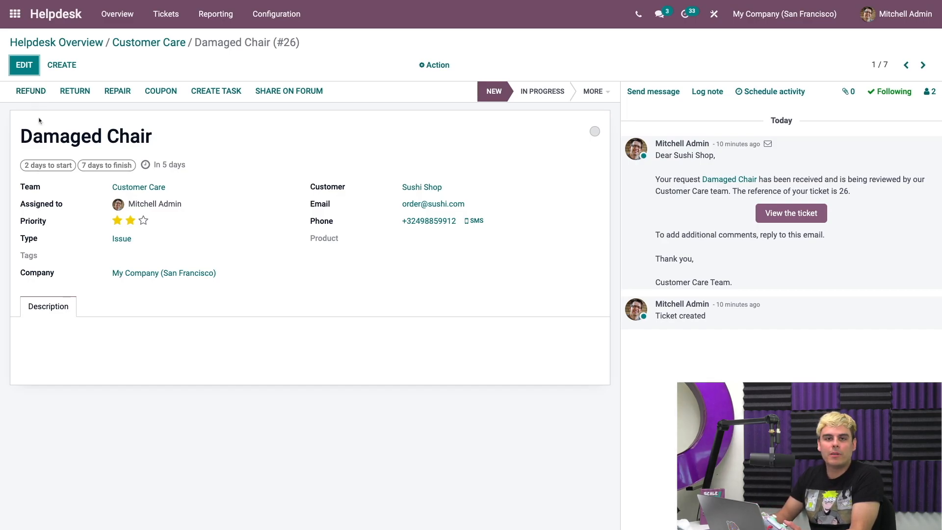
mouse_move(28, 103)
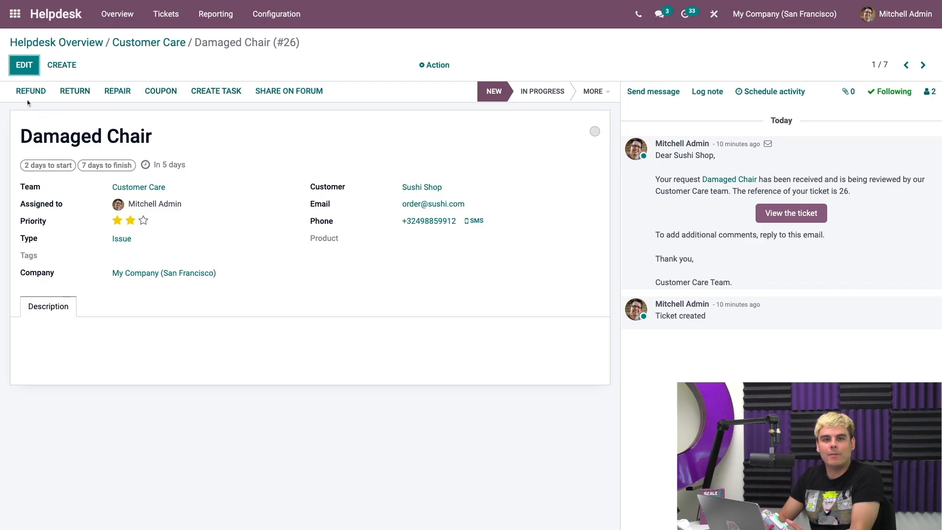
mouse_move(28, 109)
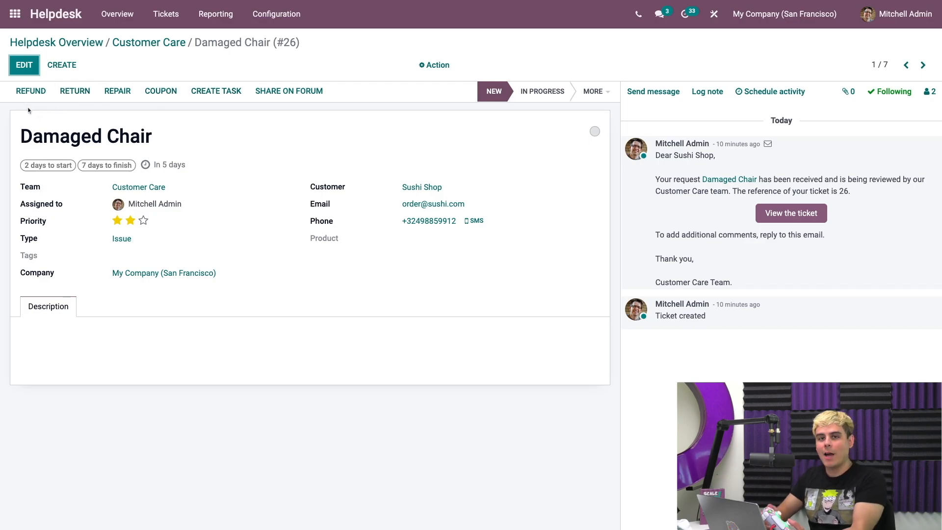
mouse_move(67, 105)
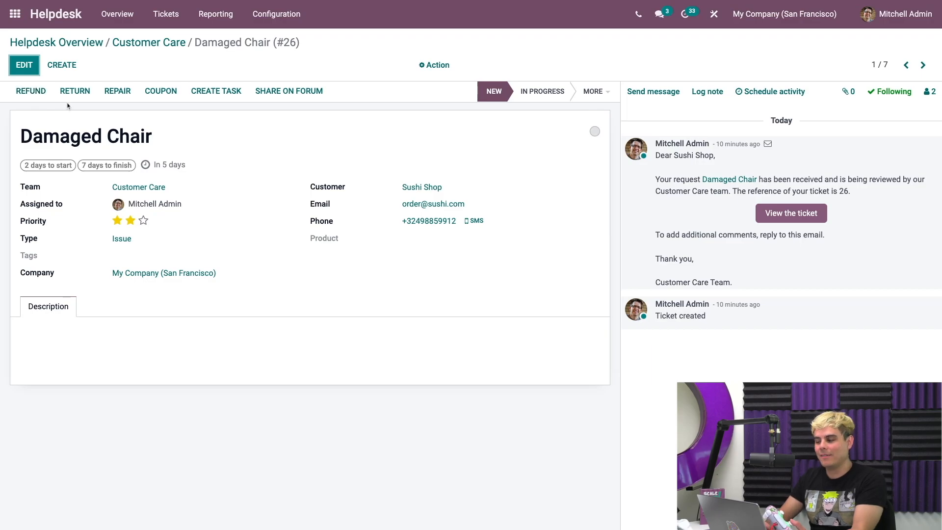
mouse_move(161, 91)
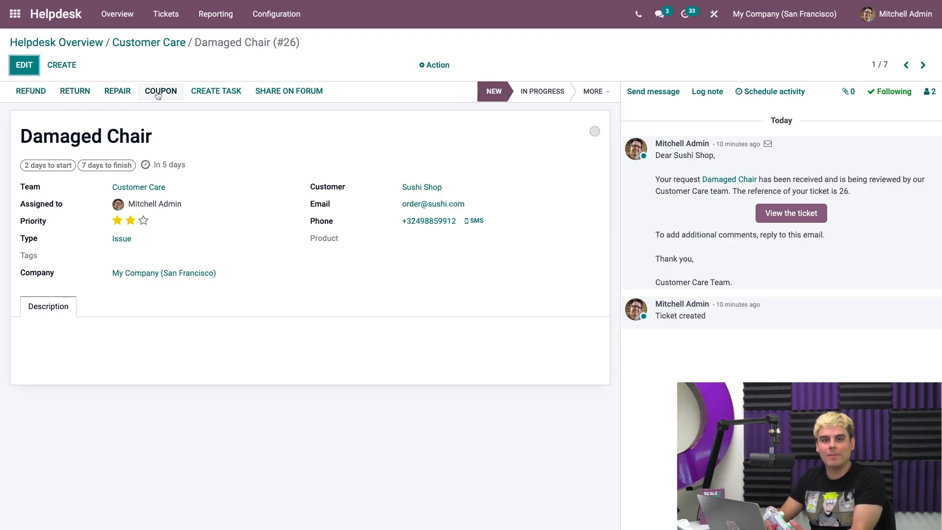
mouse_move(173, 116)
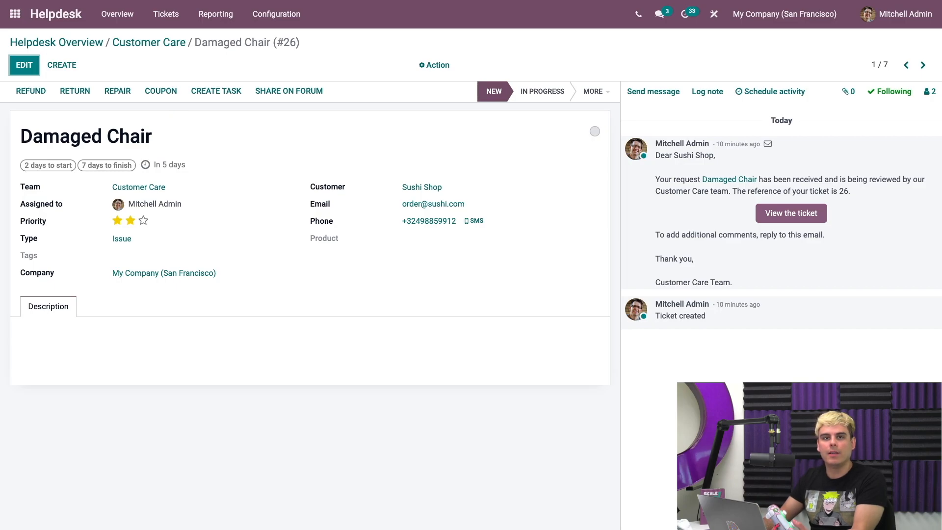
mouse_move(210, 113)
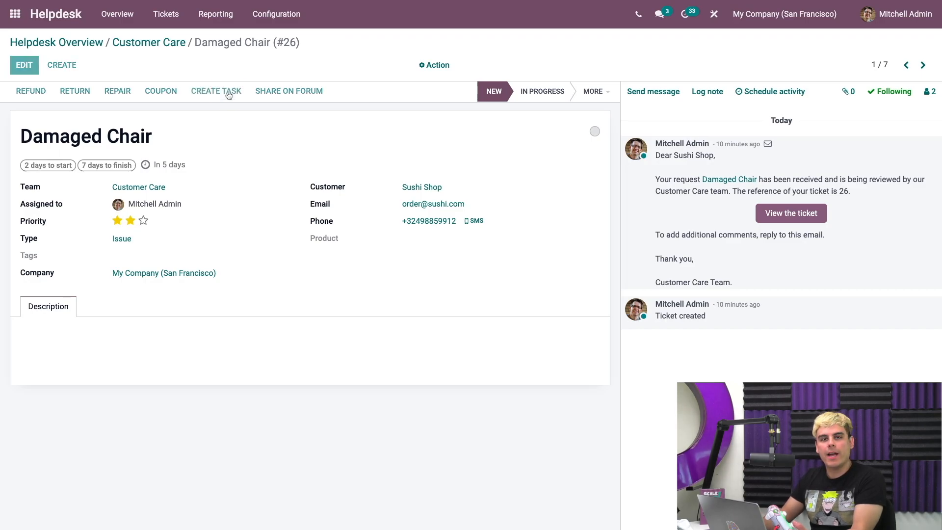
click(216, 91)
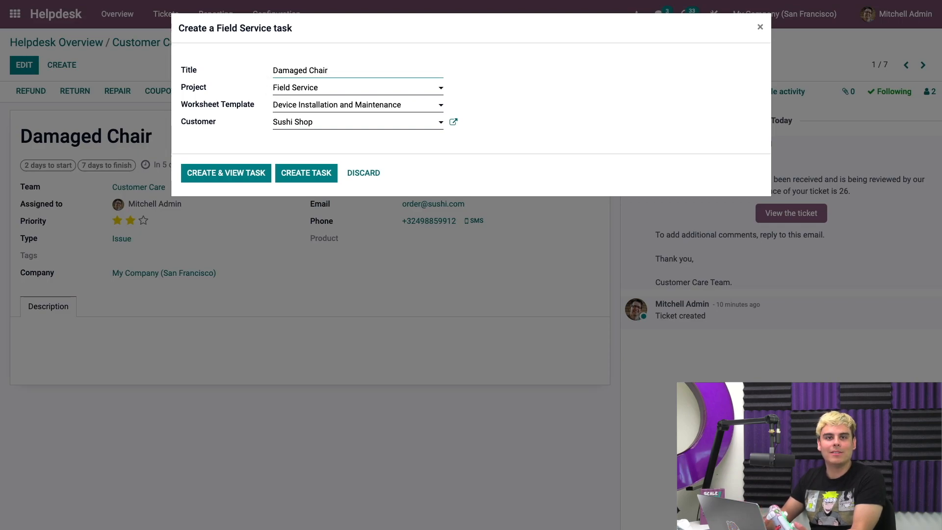
mouse_move(366, 161)
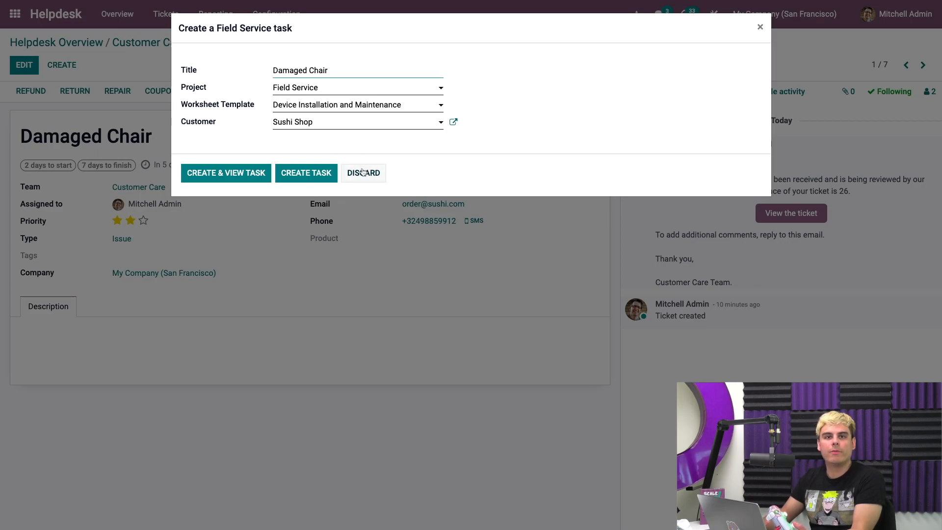
click(363, 174)
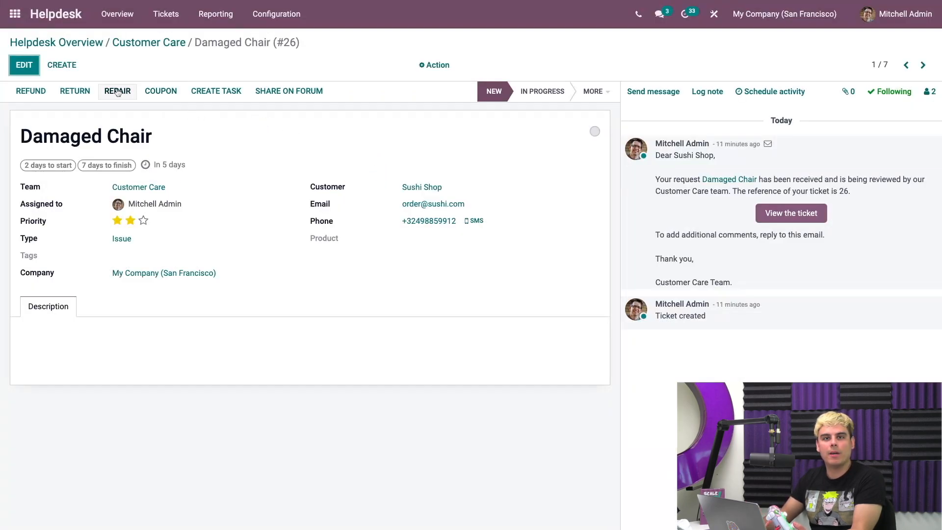
click(118, 90)
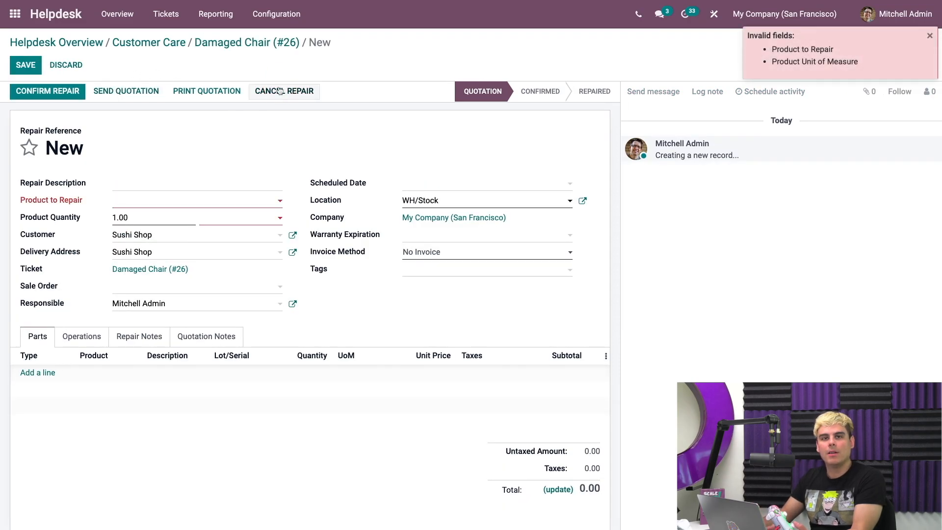
click(929, 36)
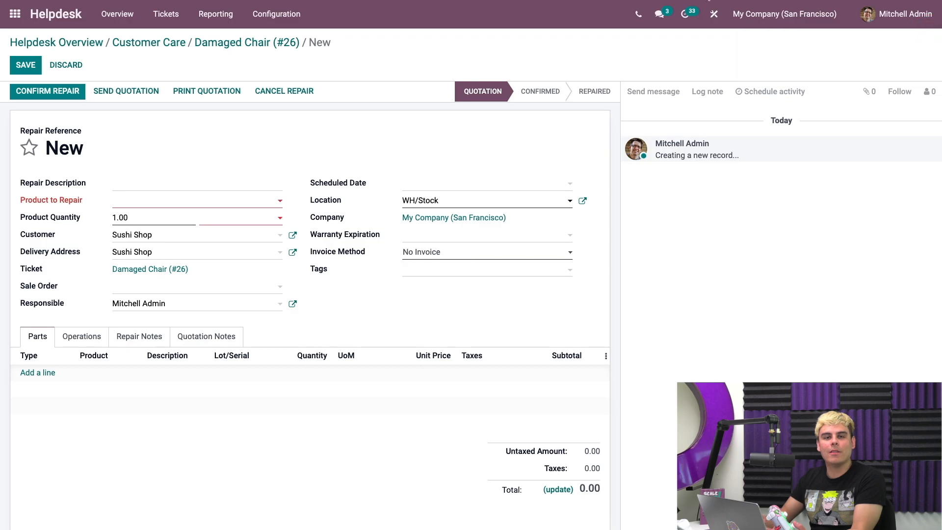
click(246, 43)
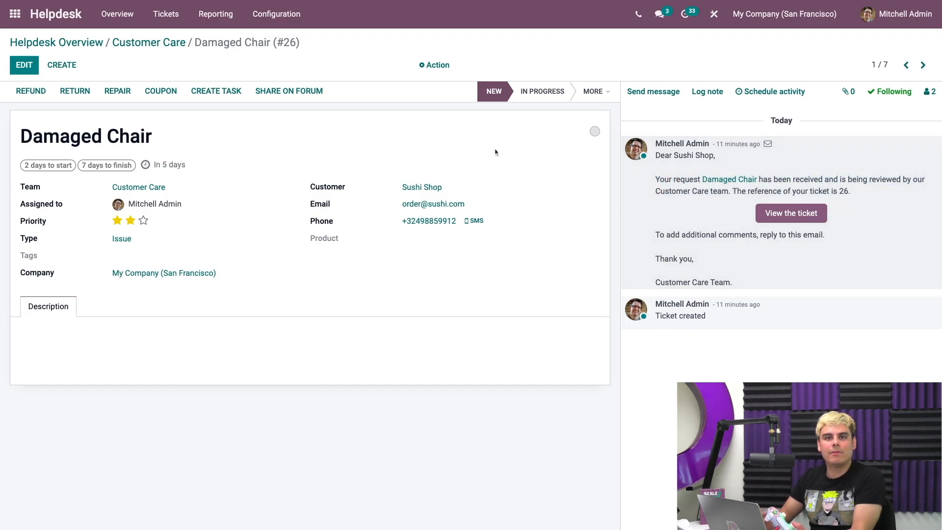
mouse_move(309, 151)
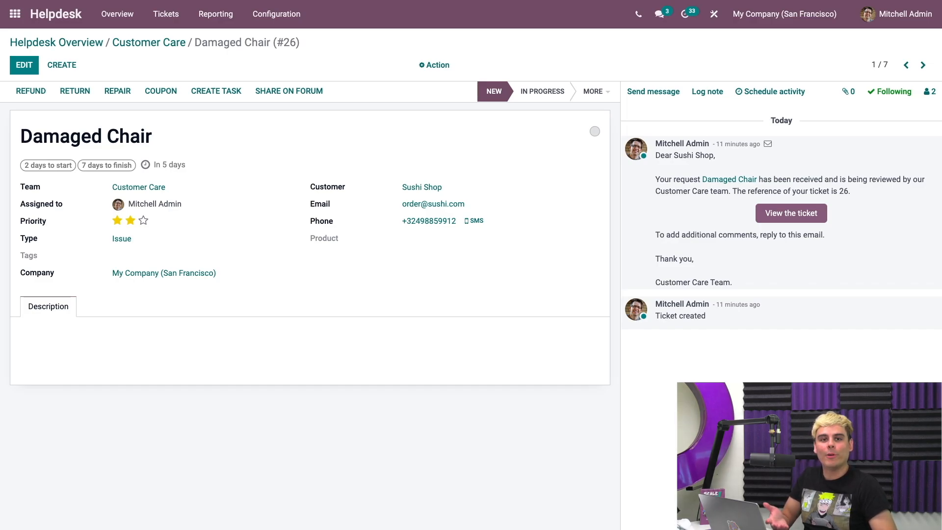
mouse_move(283, 160)
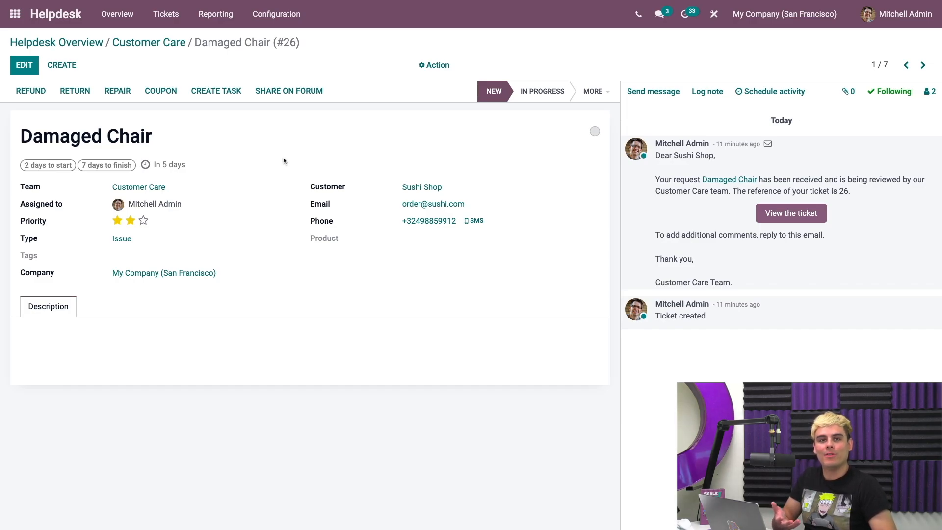